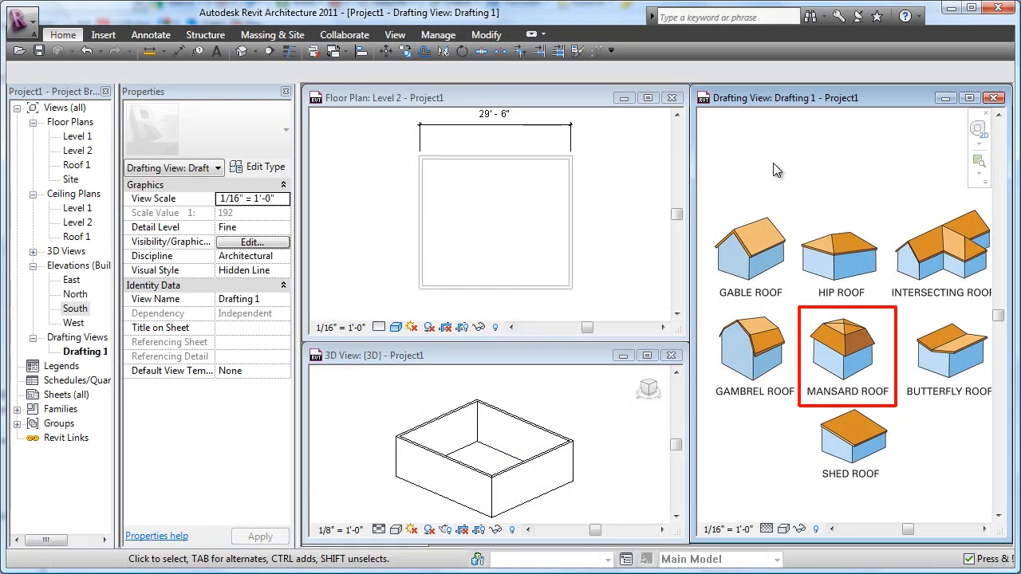
{"action": "mouse_move", "coordinate": [829, 343]}
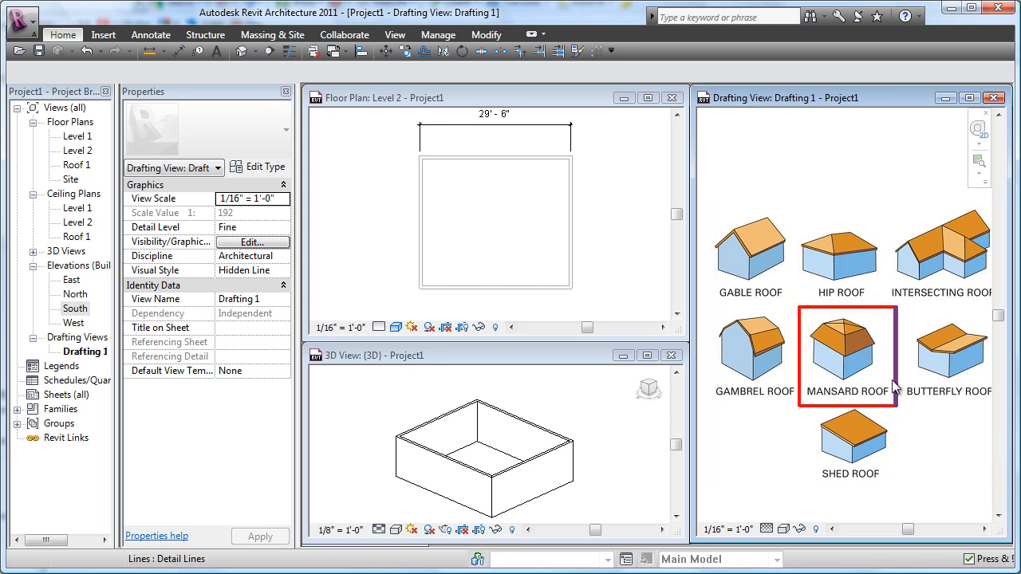
Review the levels in the South elevation (Roof 1 at 16'-6"), then return to the Level 2 plan
{"action": "left_click", "coordinate": [845, 354]}
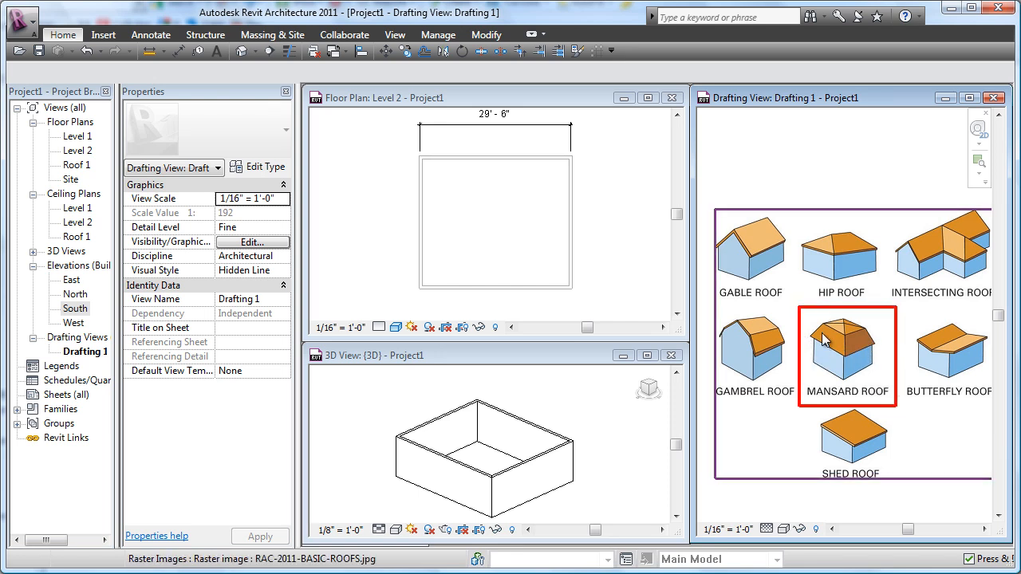
{"action": "mouse_move", "coordinate": [826, 341]}
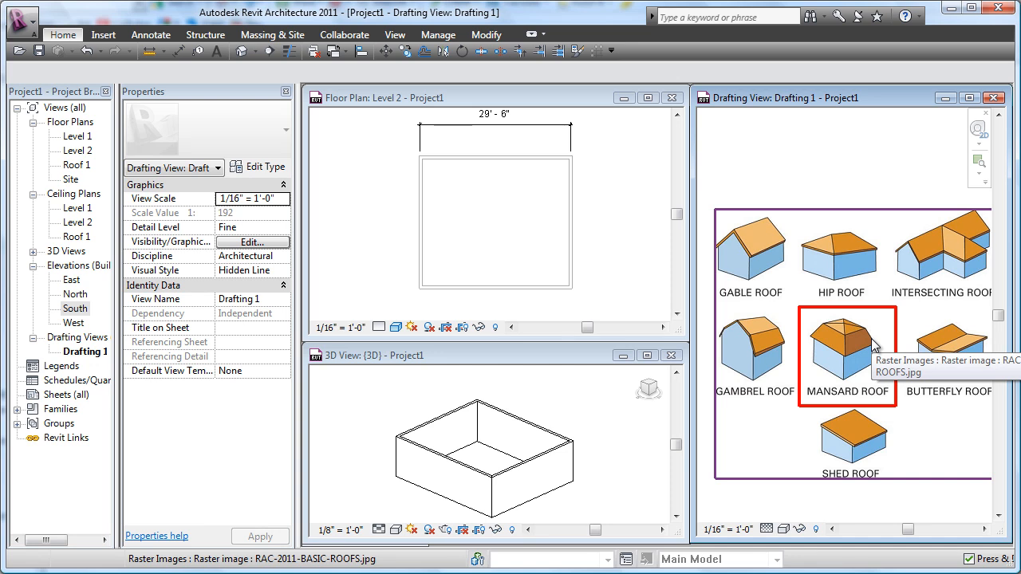
{"action": "mouse_move", "coordinate": [869, 343]}
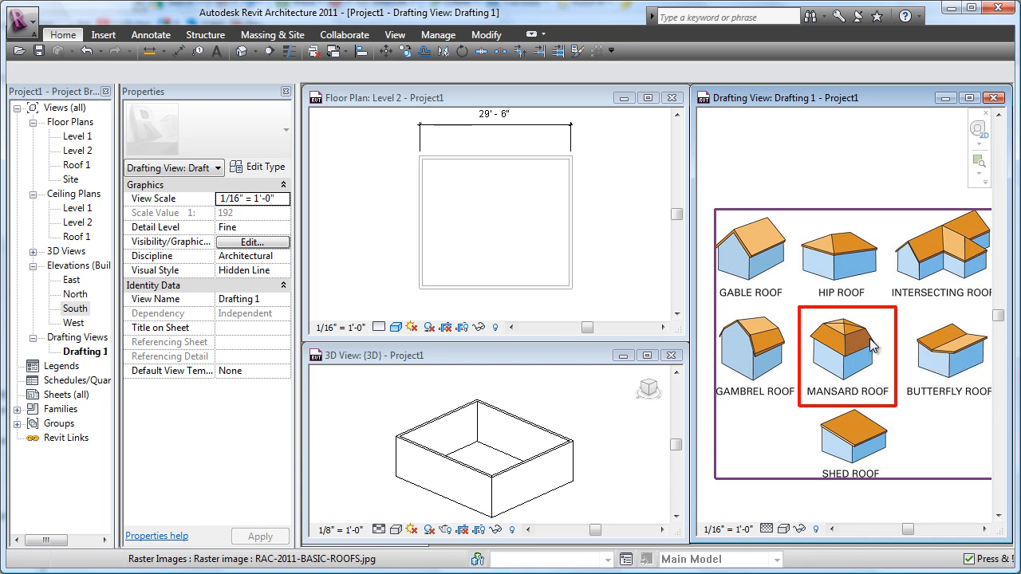
{"action": "mouse_move", "coordinate": [876, 354]}
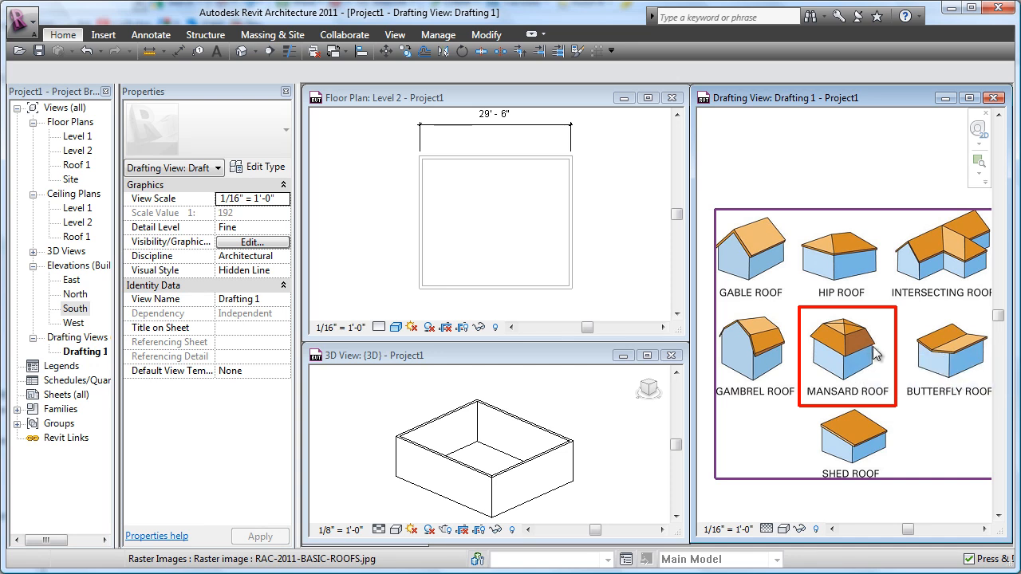
{"action": "mouse_move", "coordinate": [874, 338]}
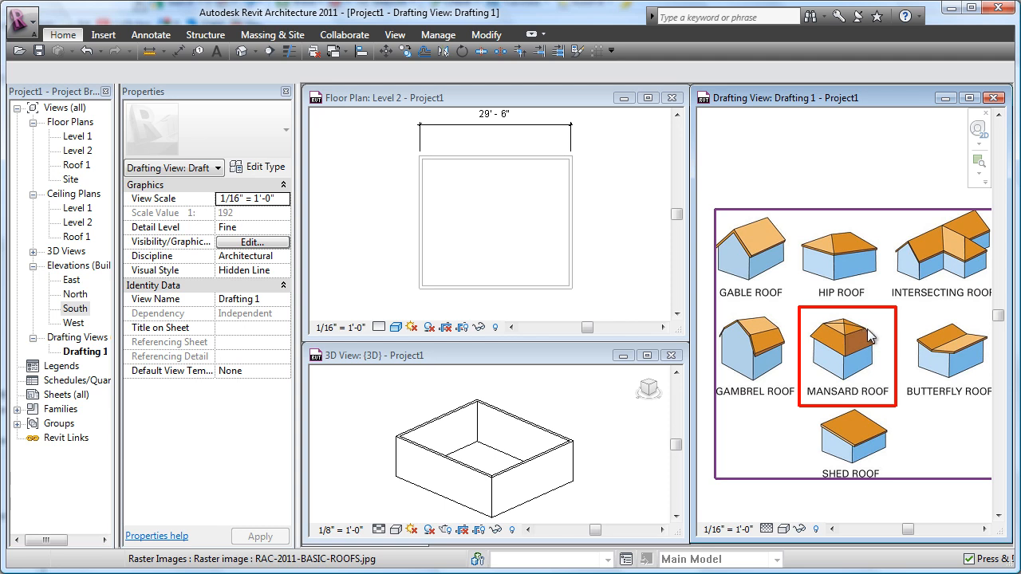
{"action": "mouse_move", "coordinate": [870, 335]}
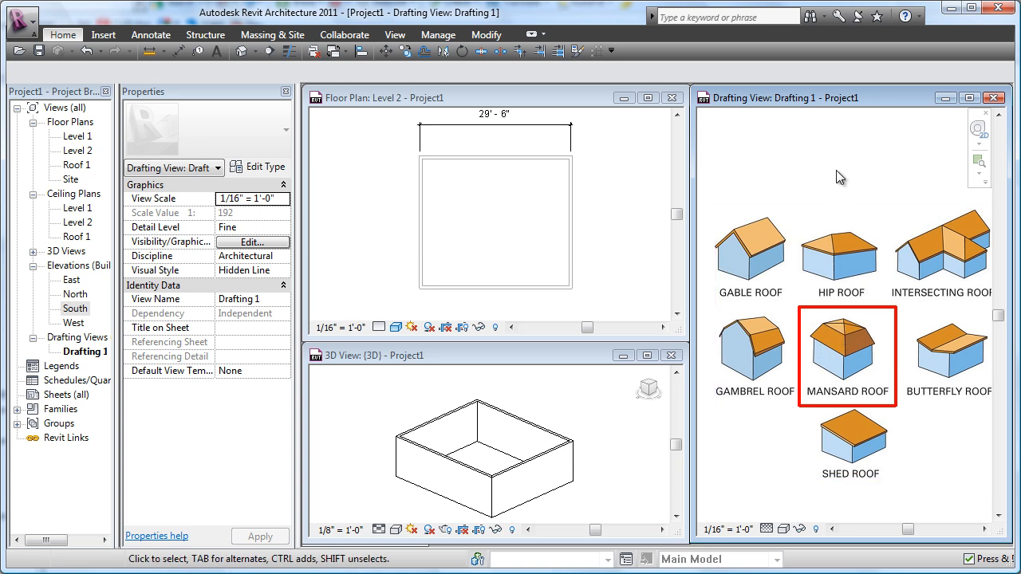
{"action": "mouse_move", "coordinate": [834, 168]}
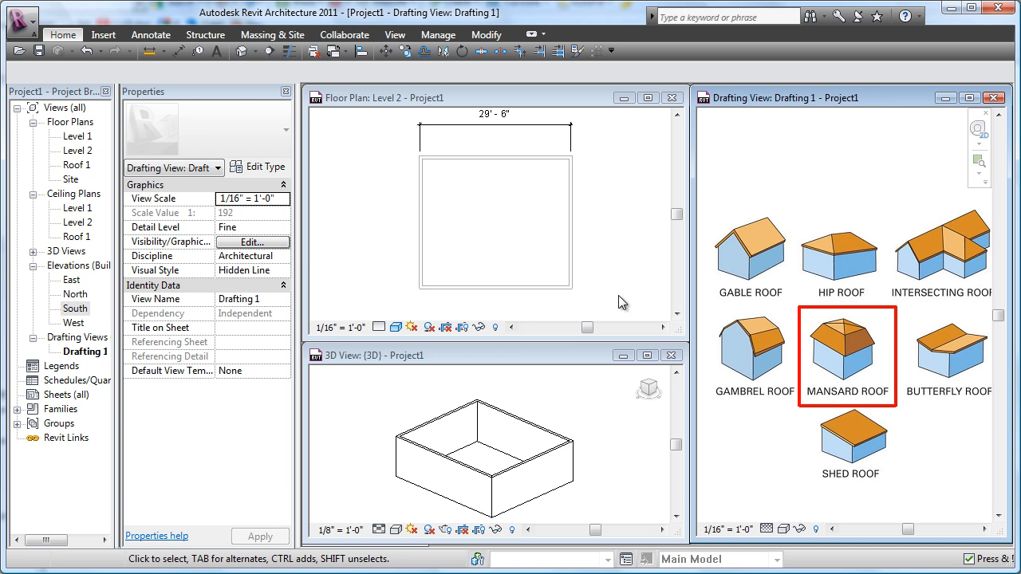
{"action": "mouse_move", "coordinate": [166, 253]}
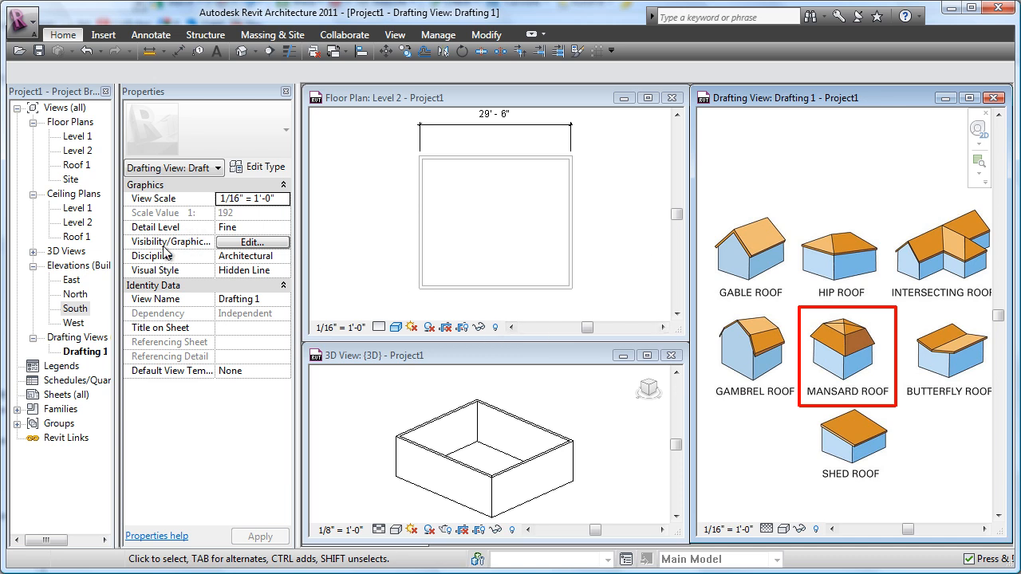
{"action": "double_click", "coordinate": [75, 308]}
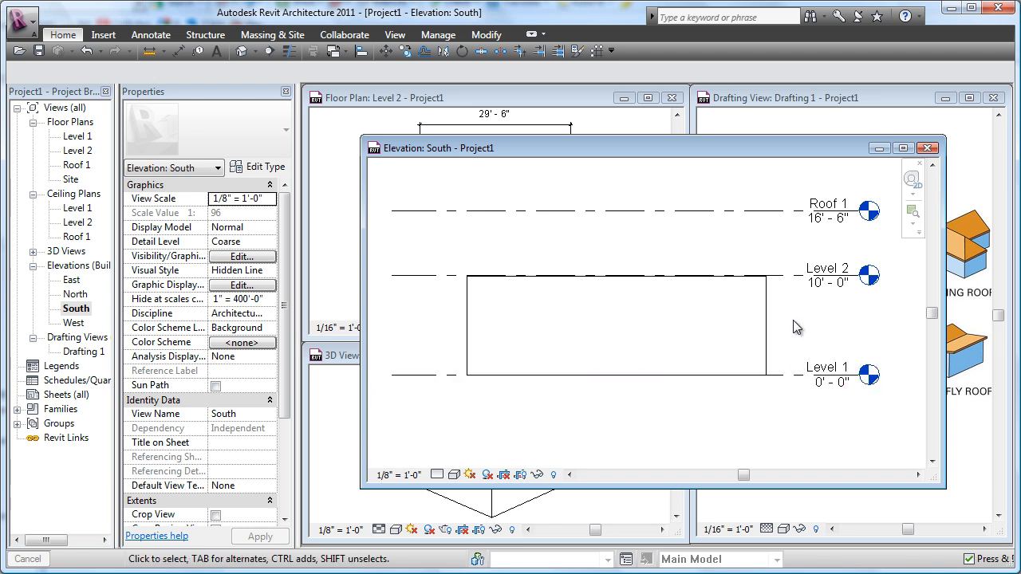
{"action": "left_click", "coordinate": [582, 212]}
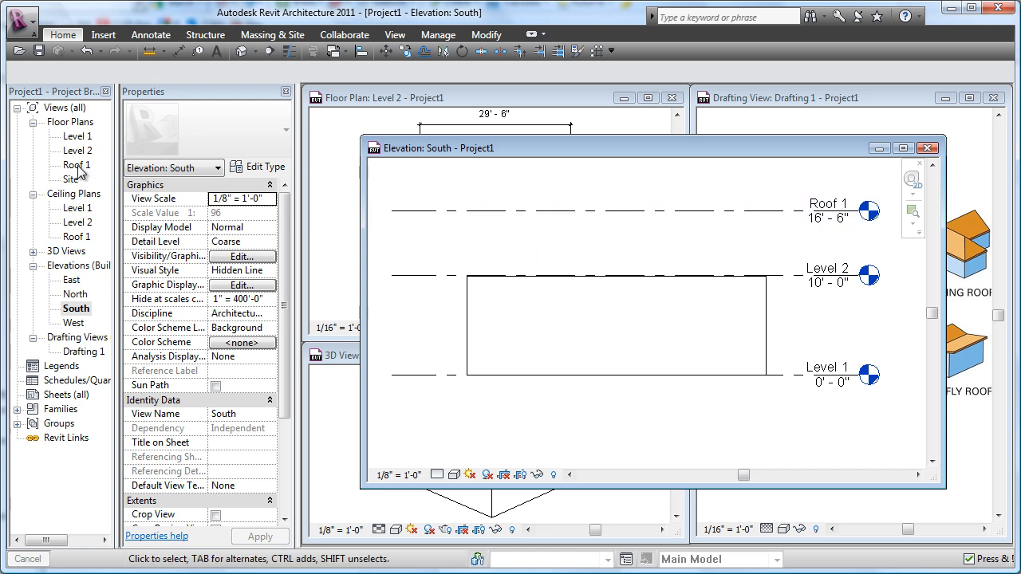
{"action": "left_click", "coordinate": [928, 147]}
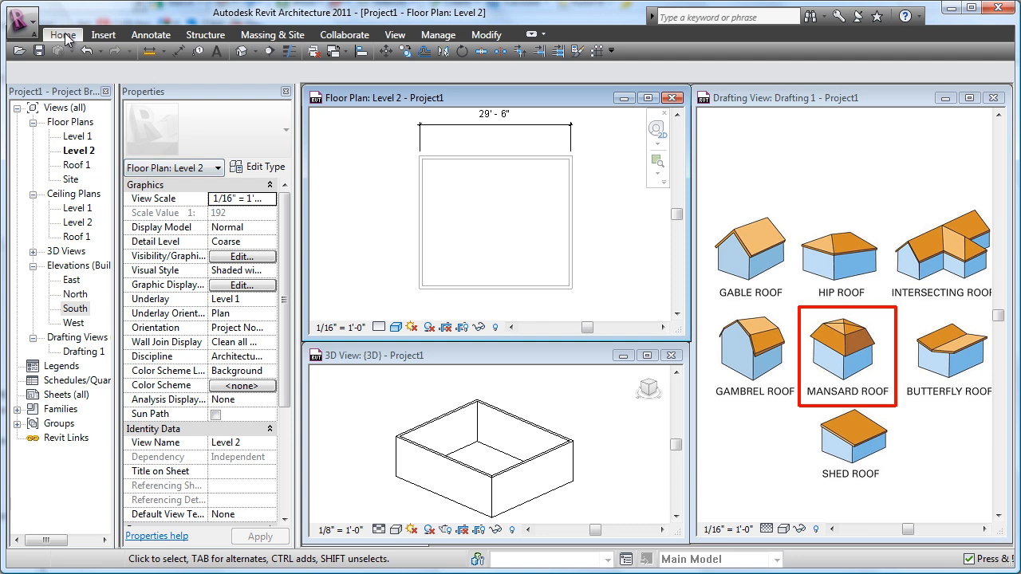
Start a Roof by Footprint sketch on Level 2 from the Home ribbon
{"action": "left_click", "coordinate": [62, 35]}
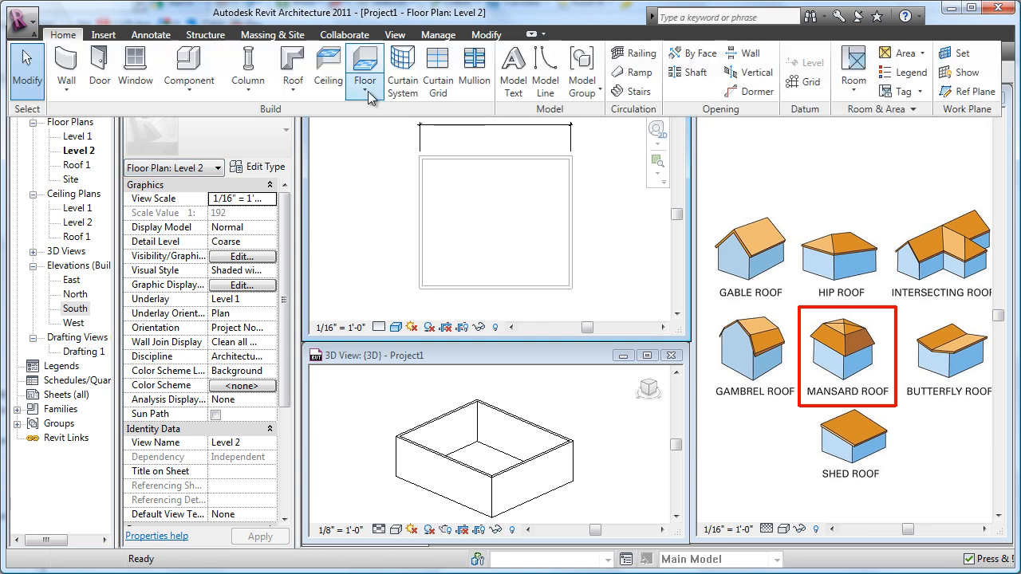
{"action": "left_click", "coordinate": [292, 67]}
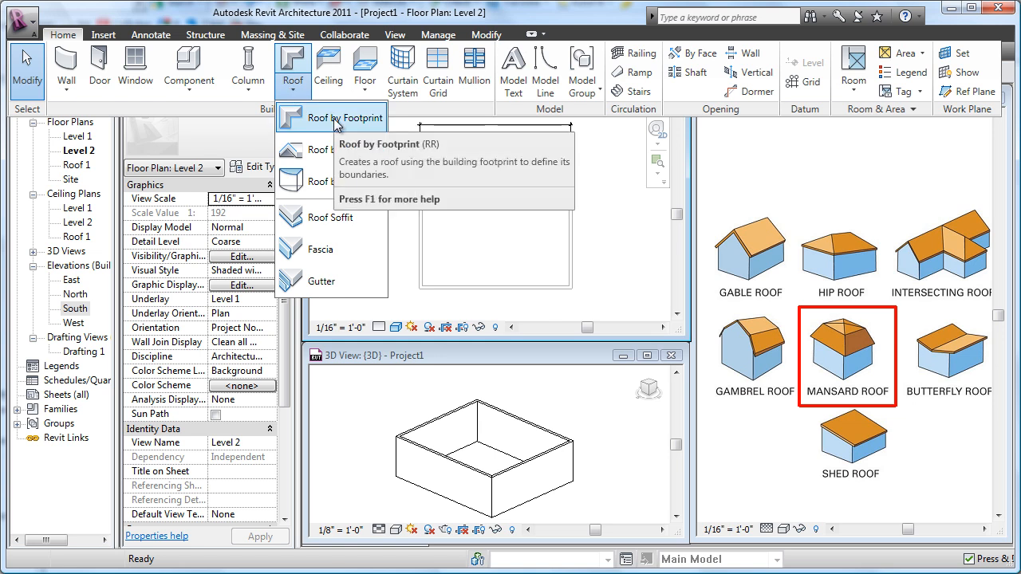
{"action": "left_click", "coordinate": [345, 118]}
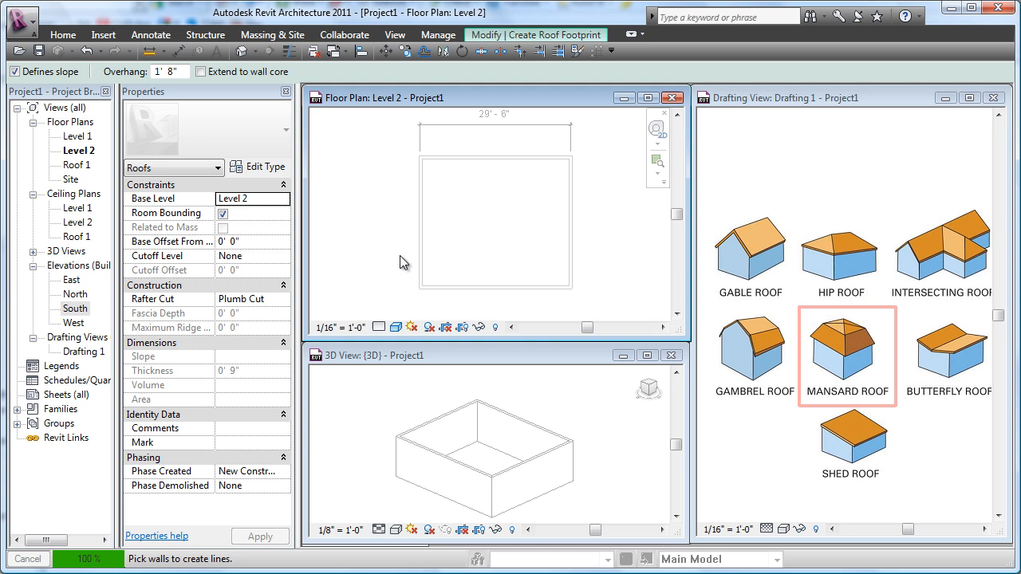
{"action": "mouse_move", "coordinate": [418, 204]}
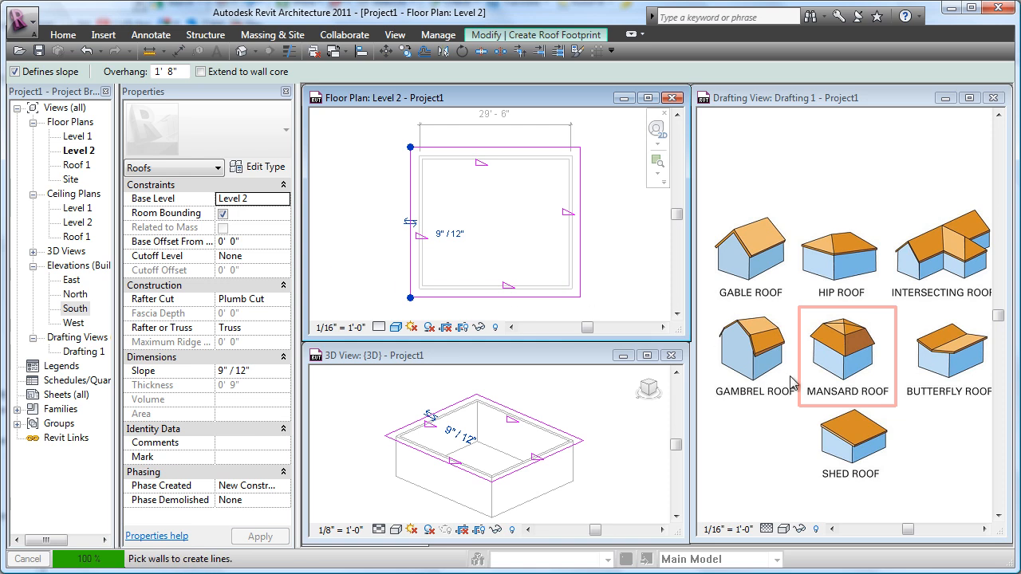
{"action": "mouse_move", "coordinate": [594, 226]}
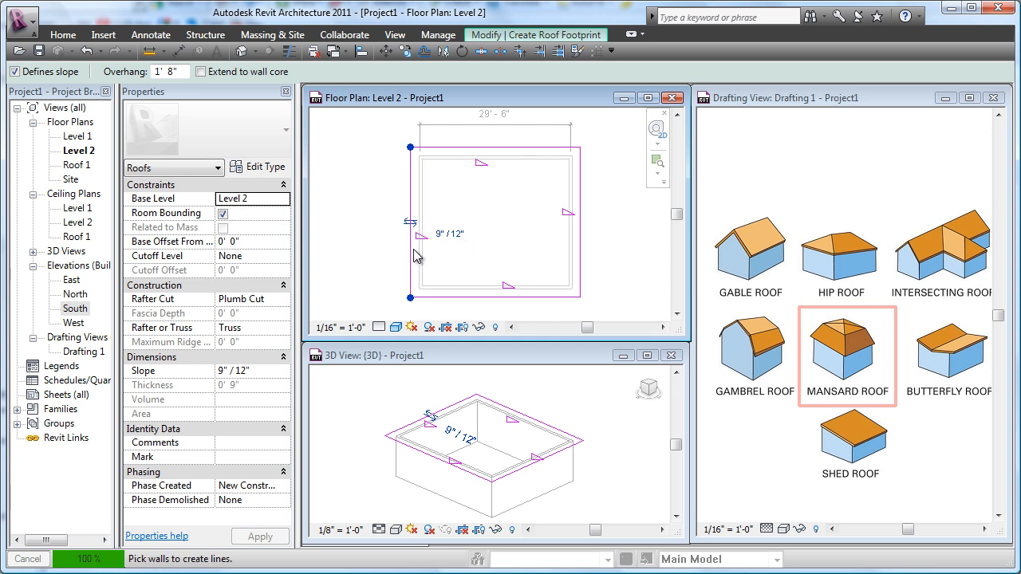
{"action": "mouse_move", "coordinate": [292, 278]}
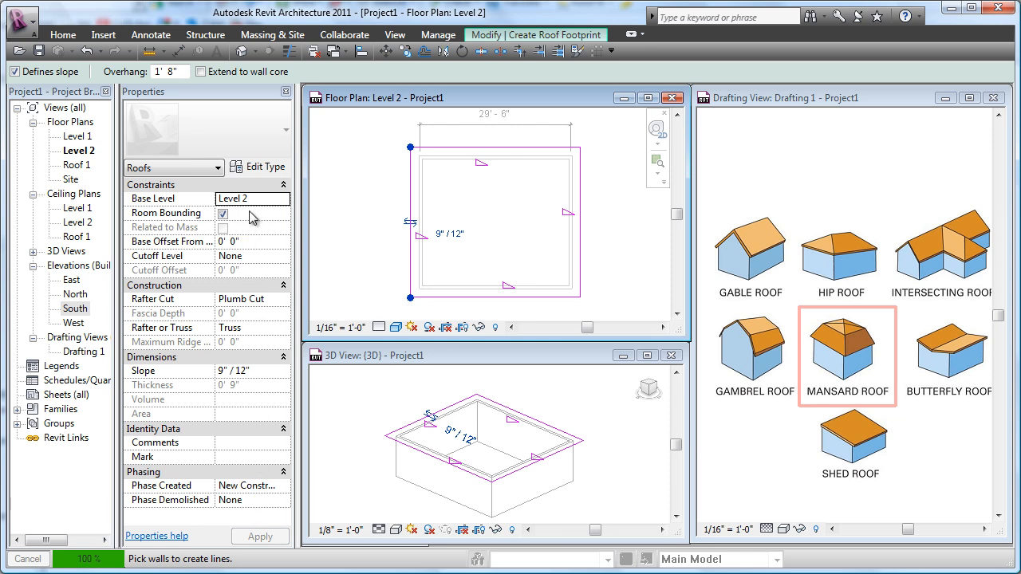
{"action": "mouse_move", "coordinate": [254, 217]}
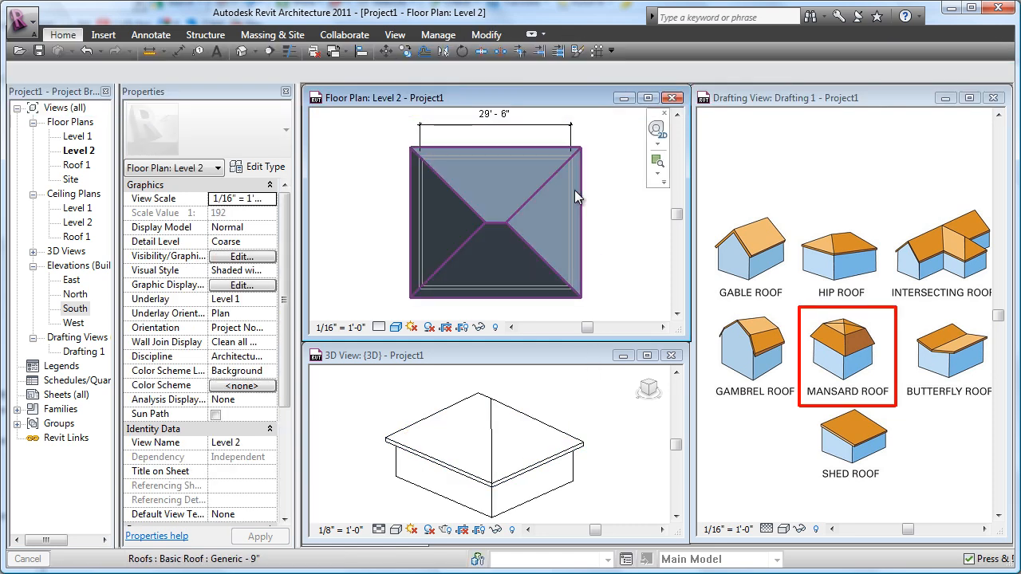
Set the hip roof's slope to 12"/12" and its Cutoff Level to Roof 1
{"action": "left_click", "coordinate": [494, 223]}
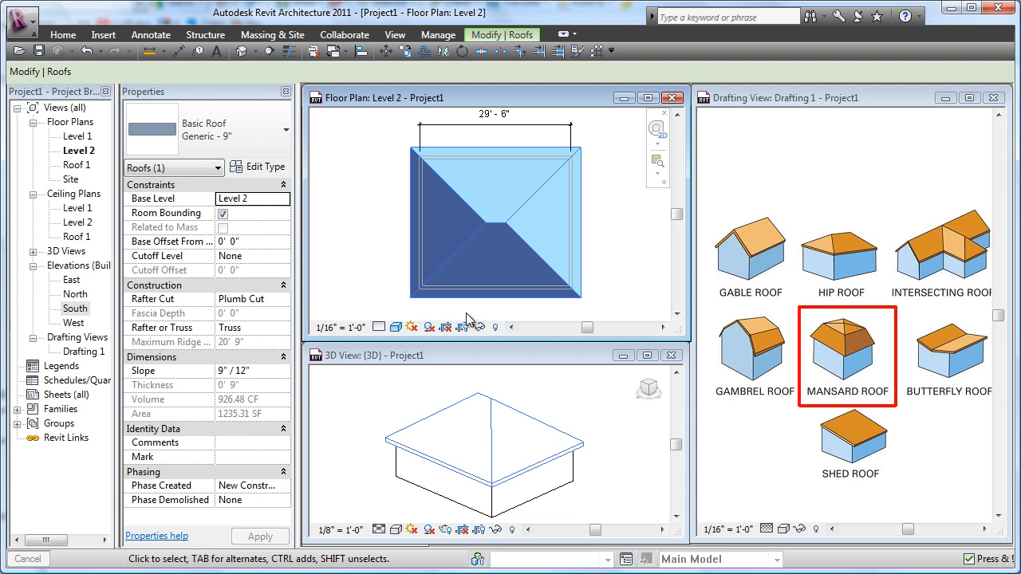
{"action": "type", "text": "12"}
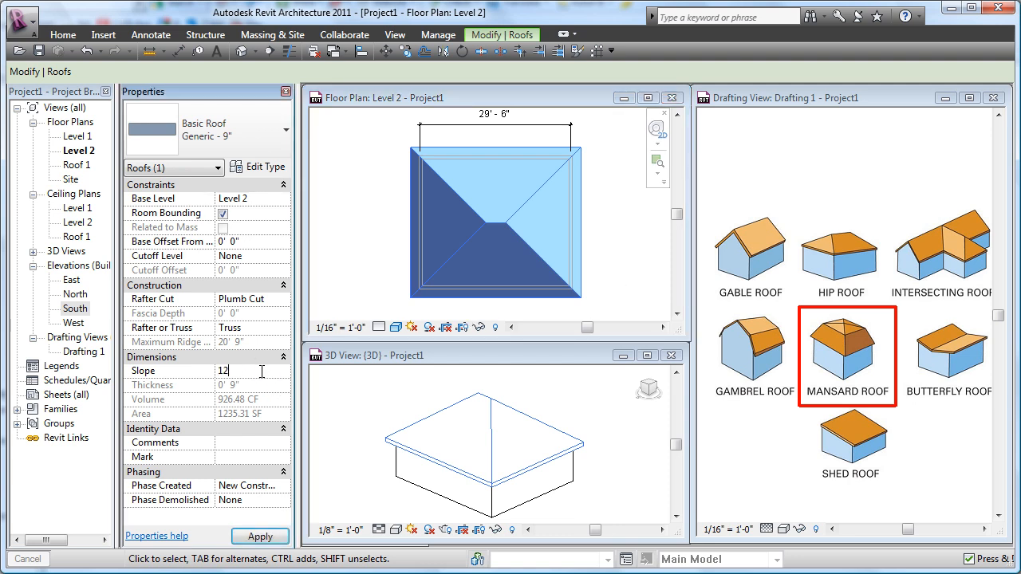
{"action": "mouse_move", "coordinate": [290, 325]}
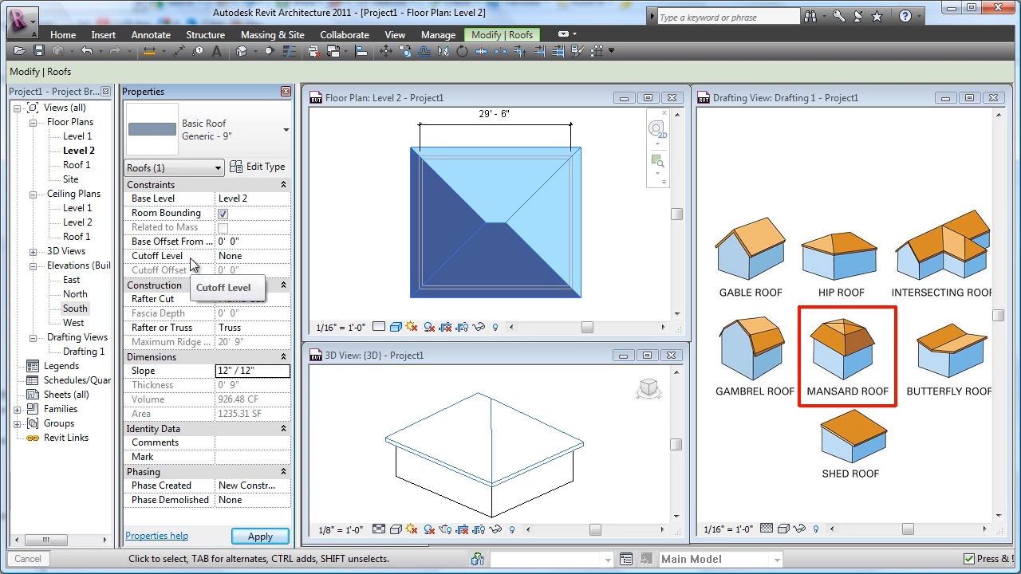
{"action": "left_click", "coordinate": [282, 255]}
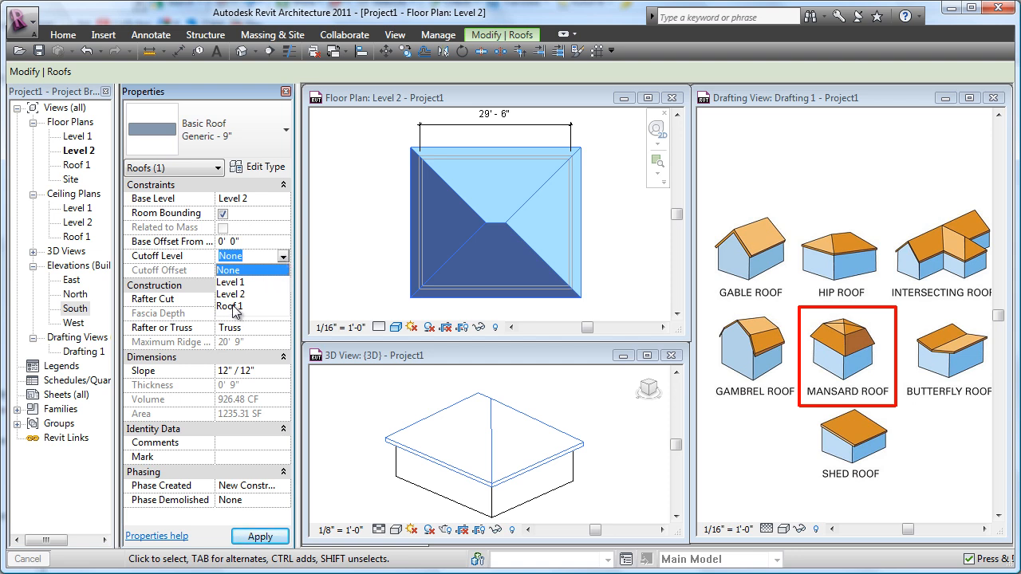
{"action": "left_click", "coordinate": [230, 306]}
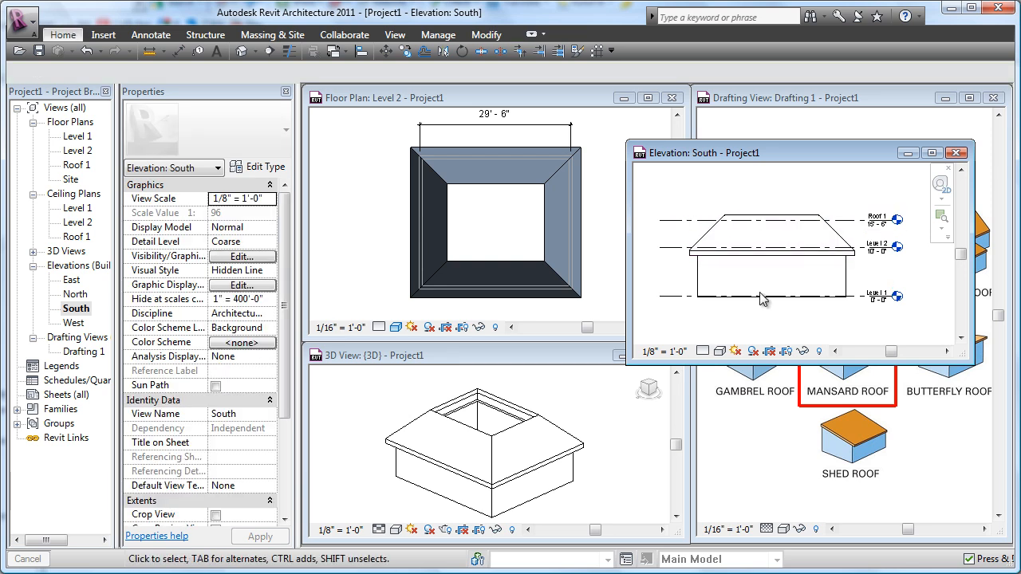
{"action": "mouse_move", "coordinate": [855, 434]}
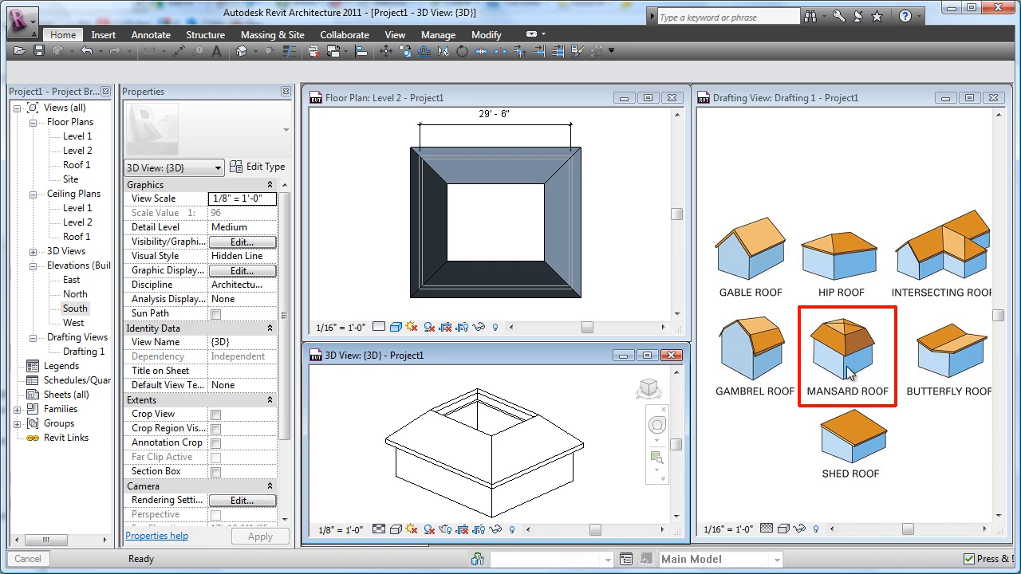
{"action": "mouse_move", "coordinate": [376, 204]}
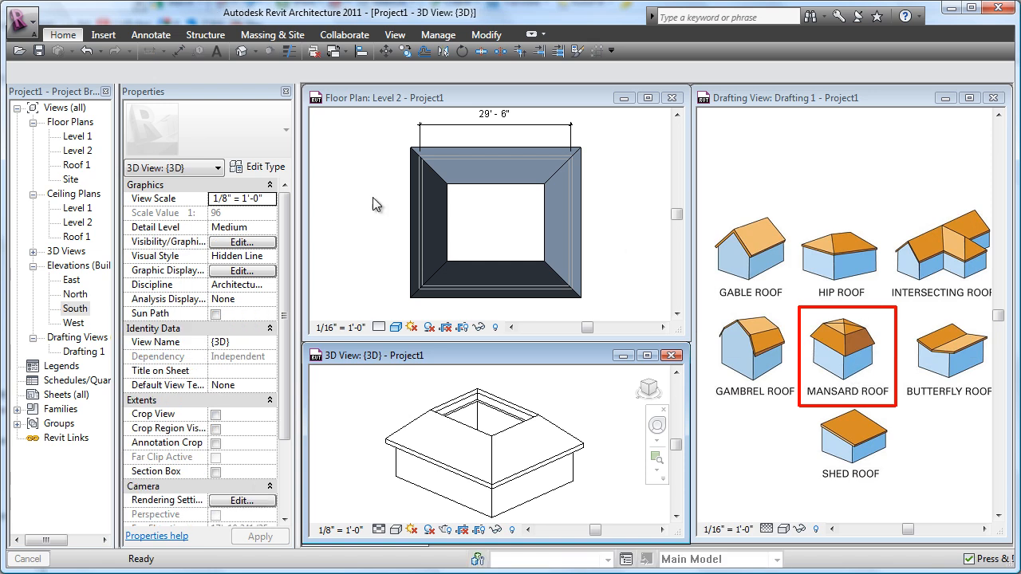
On the Roof 1 plan, sketch a footprint roof on the opening's inner edges with a 4"/12" slope
{"action": "double_click", "coordinate": [77, 164]}
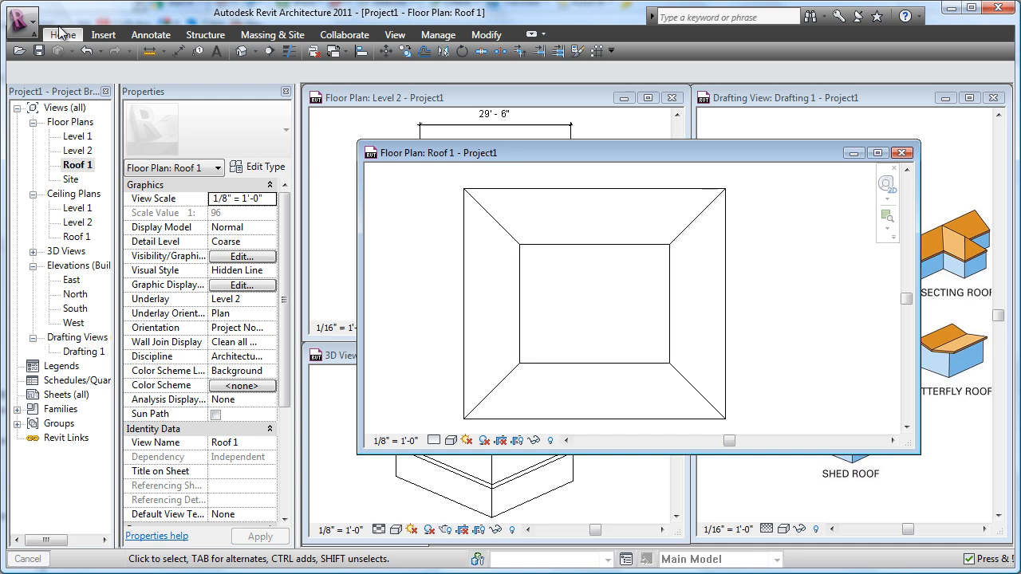
{"action": "left_click", "coordinate": [62, 33]}
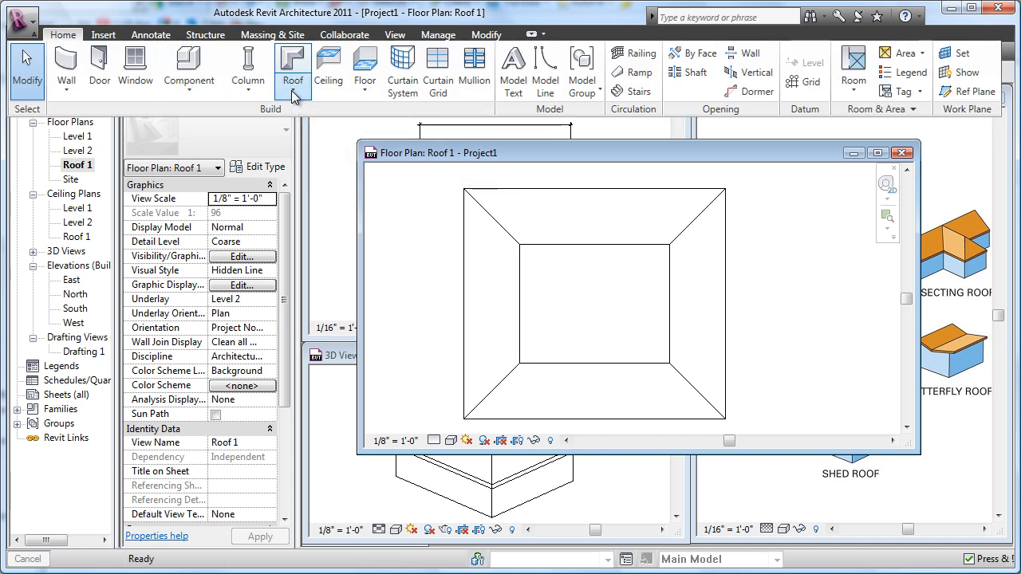
{"action": "left_click", "coordinate": [292, 70]}
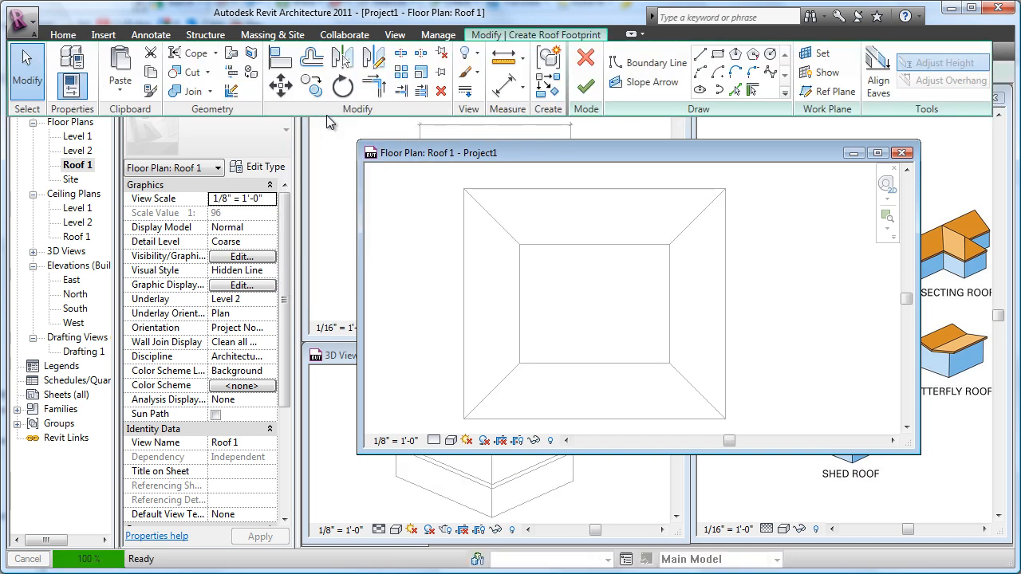
{"action": "left_click", "coordinate": [742, 90]}
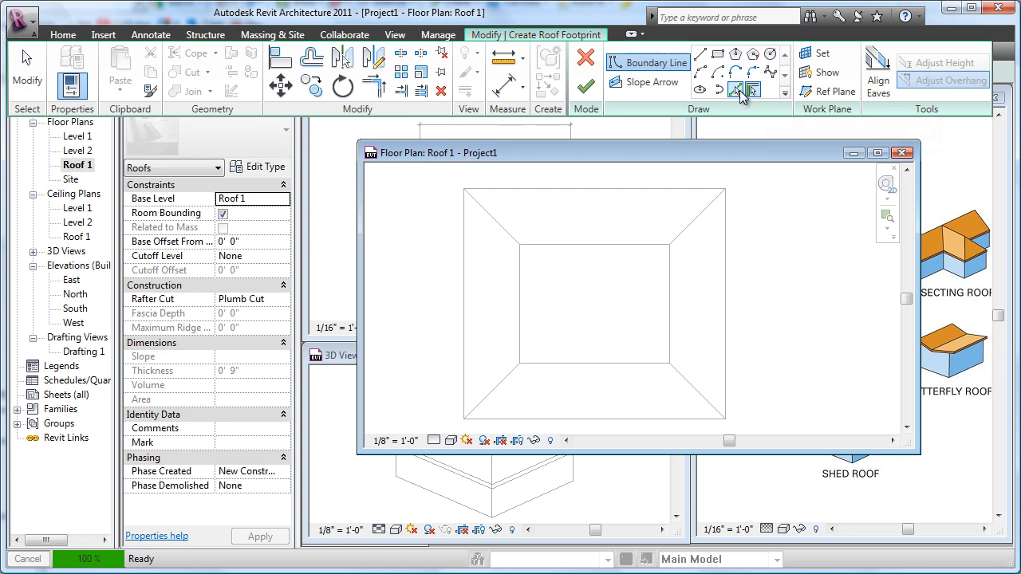
{"action": "mouse_move", "coordinate": [737, 94]}
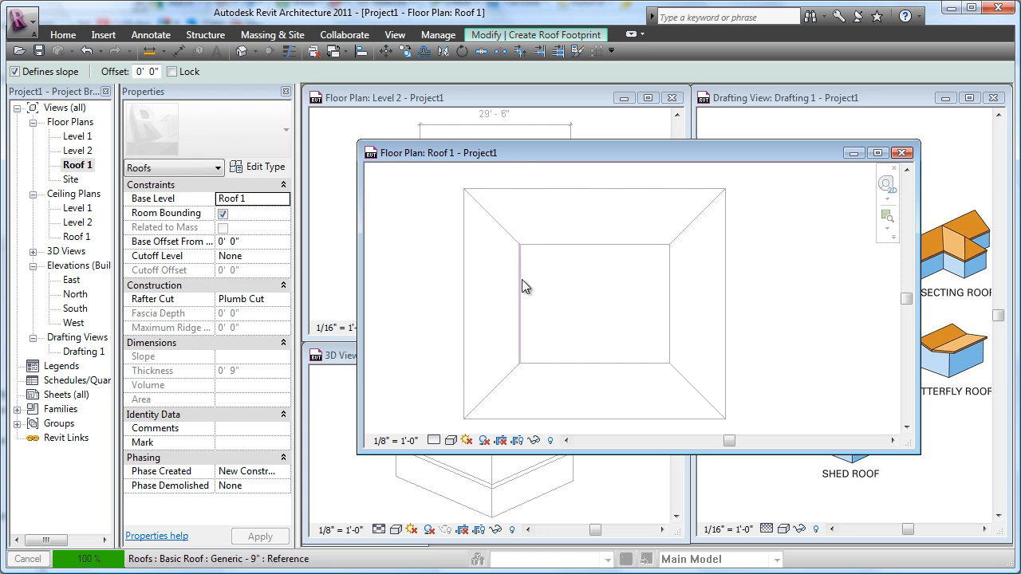
{"action": "left_click", "coordinate": [518, 303]}
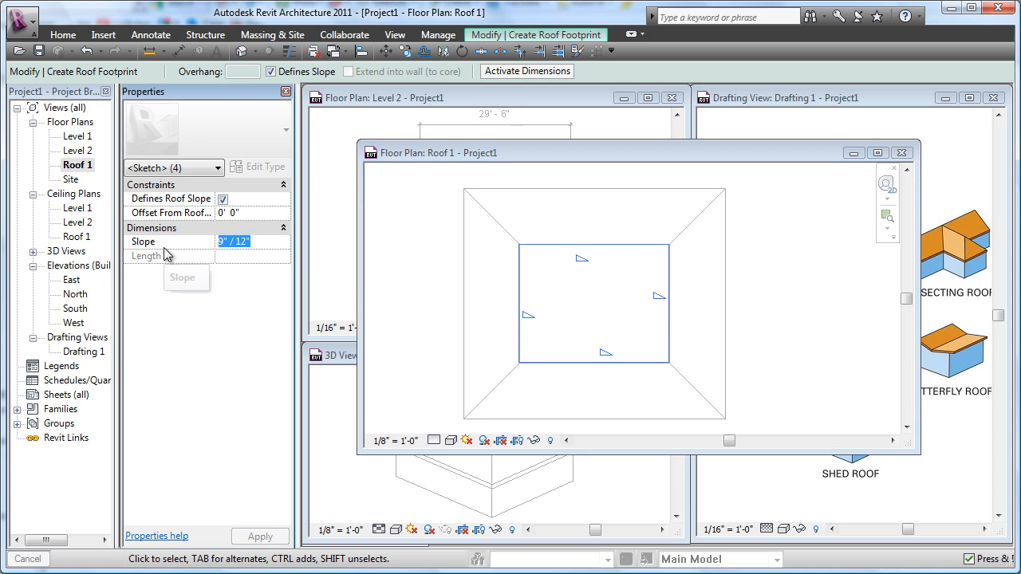
{"action": "type", "text": "4"}
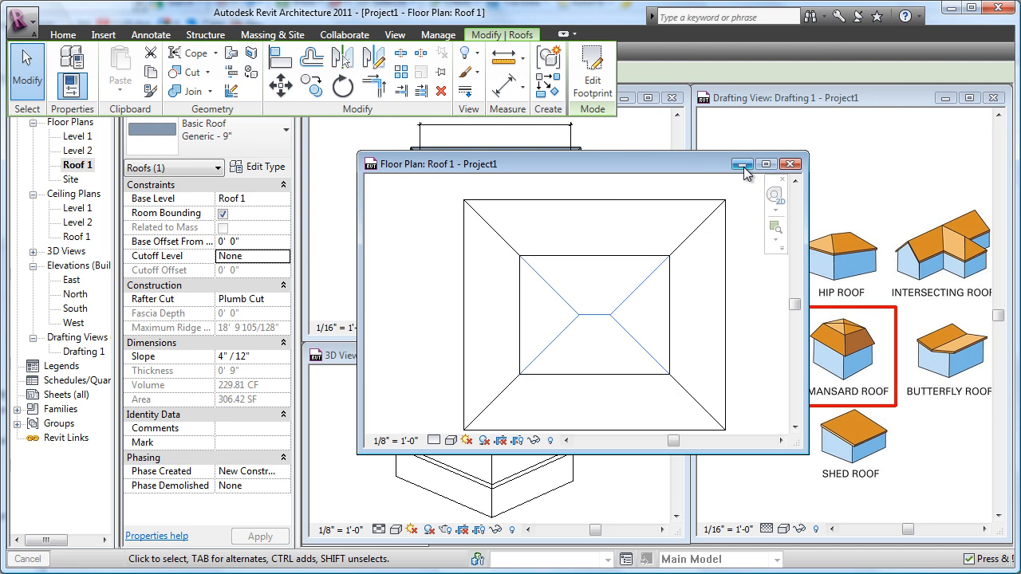
Close the Roof 1 plan, maximize the 3D view and orbit the shaded mansard roof
{"action": "left_click", "coordinate": [743, 163]}
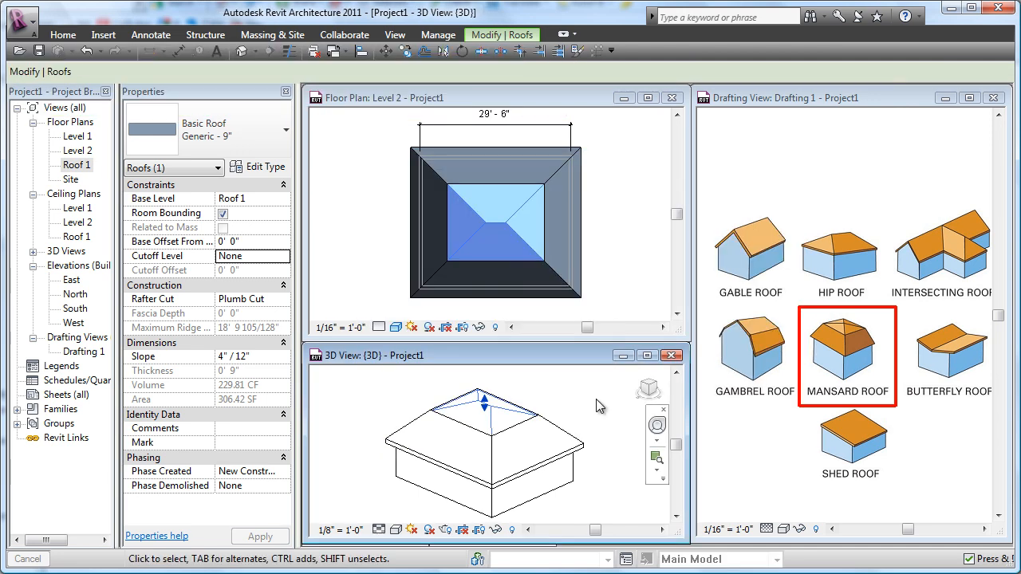
{"action": "left_click", "coordinate": [592, 422]}
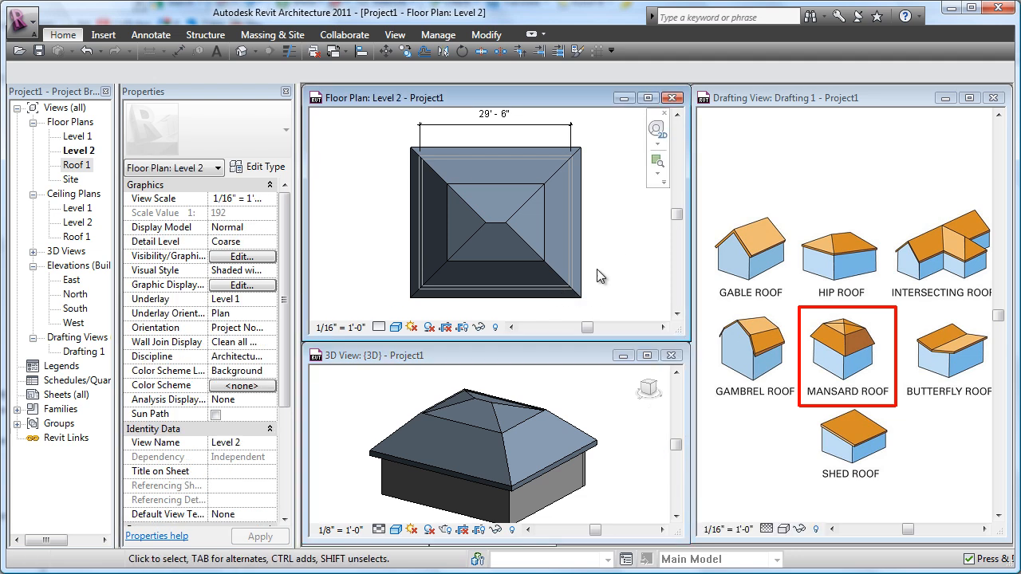
{"action": "left_click", "coordinate": [234, 298]}
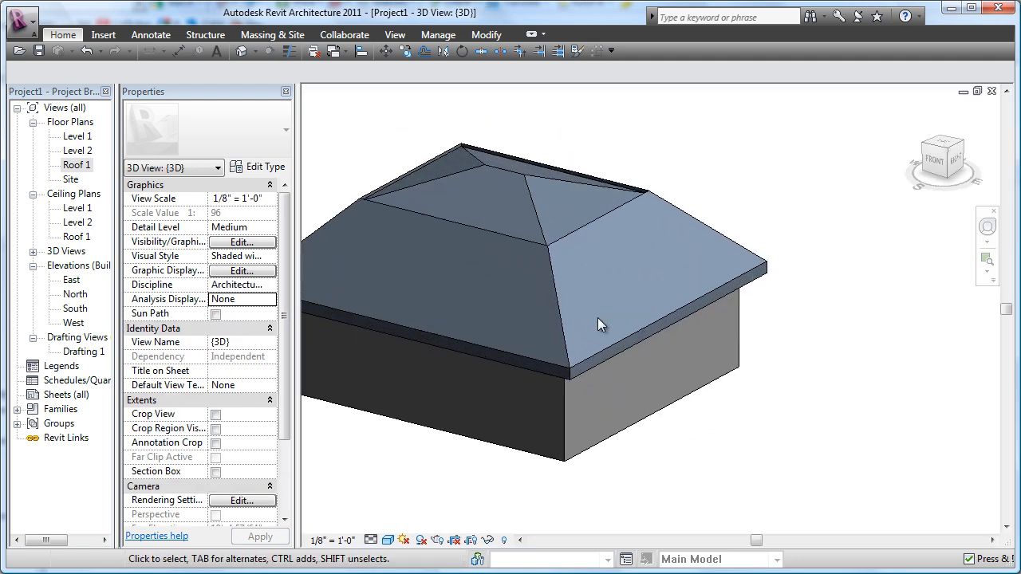
{"action": "left_click_drag", "start_coordinate": [598, 326], "coordinate": [760, 329]}
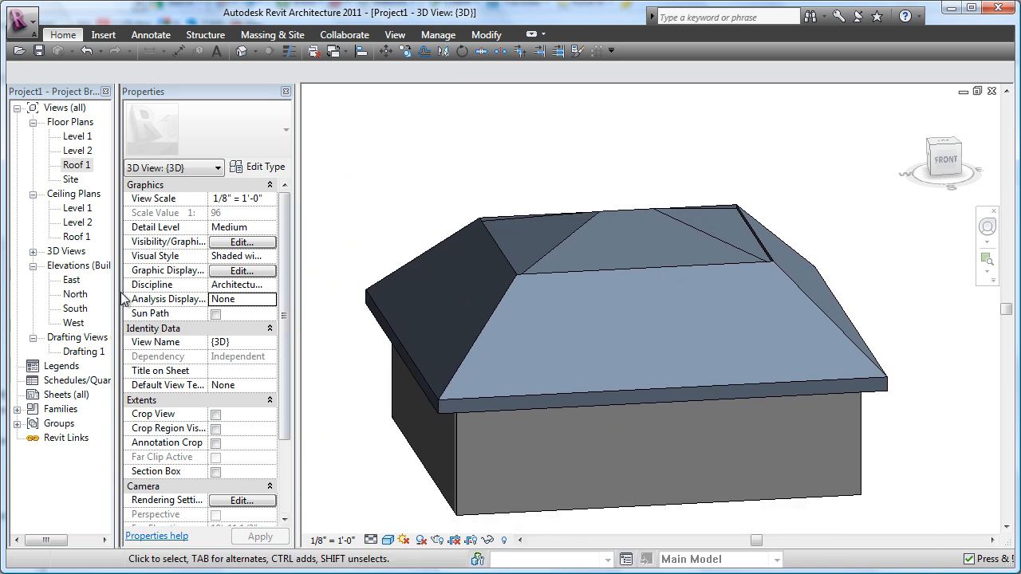
Inspect the roof edge in the South elevation, tile the windows and briefly select the lower roof
{"action": "double_click", "coordinate": [74, 293]}
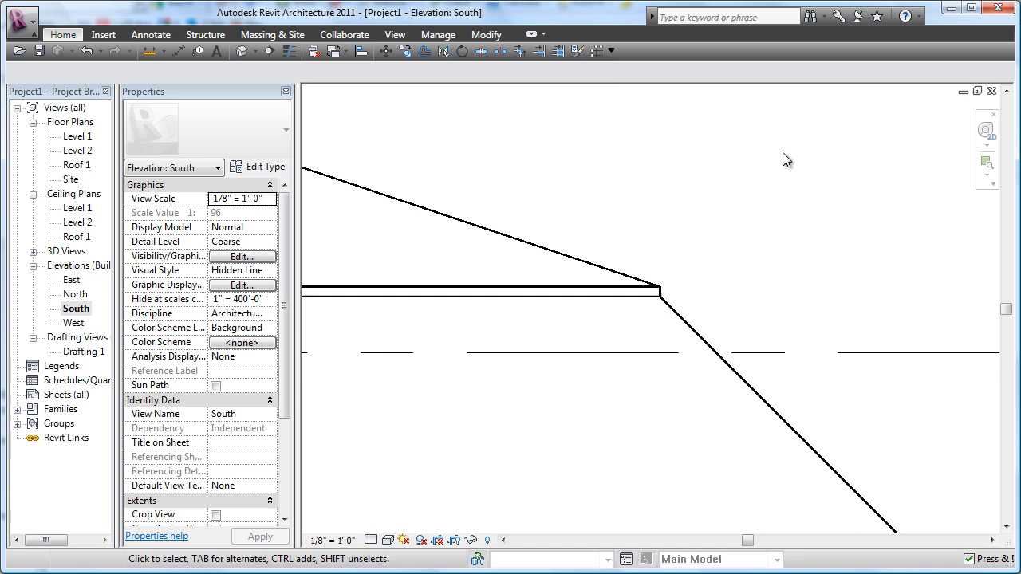
{"action": "mouse_move", "coordinate": [360, 51]}
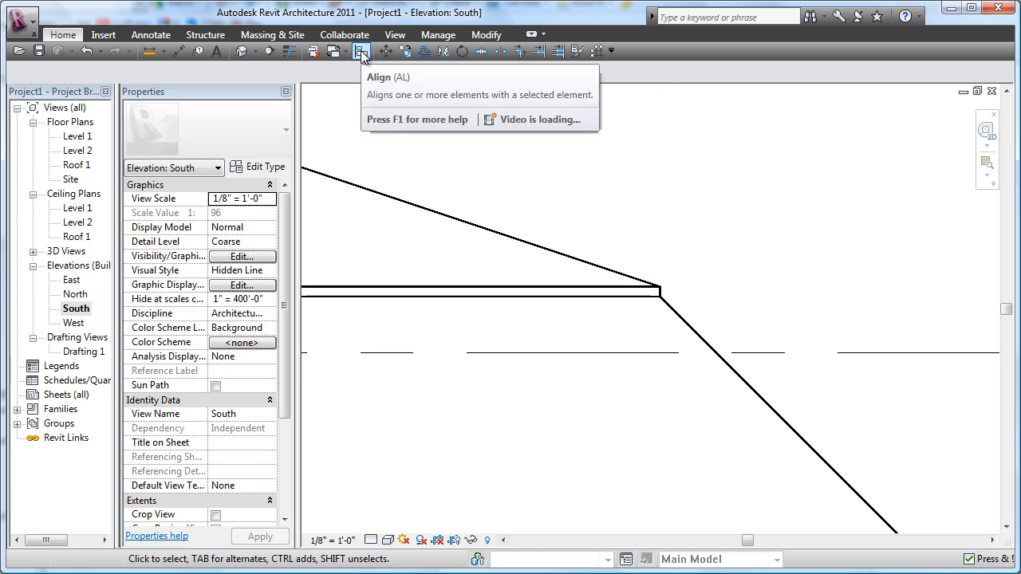
{"action": "mouse_move", "coordinate": [437, 35]}
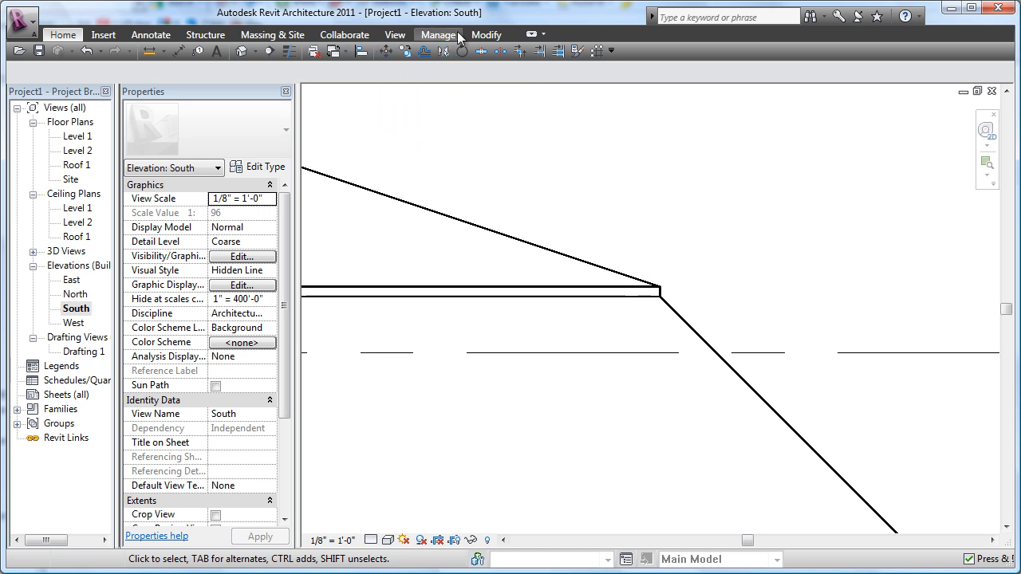
{"action": "left_click", "coordinate": [485, 35]}
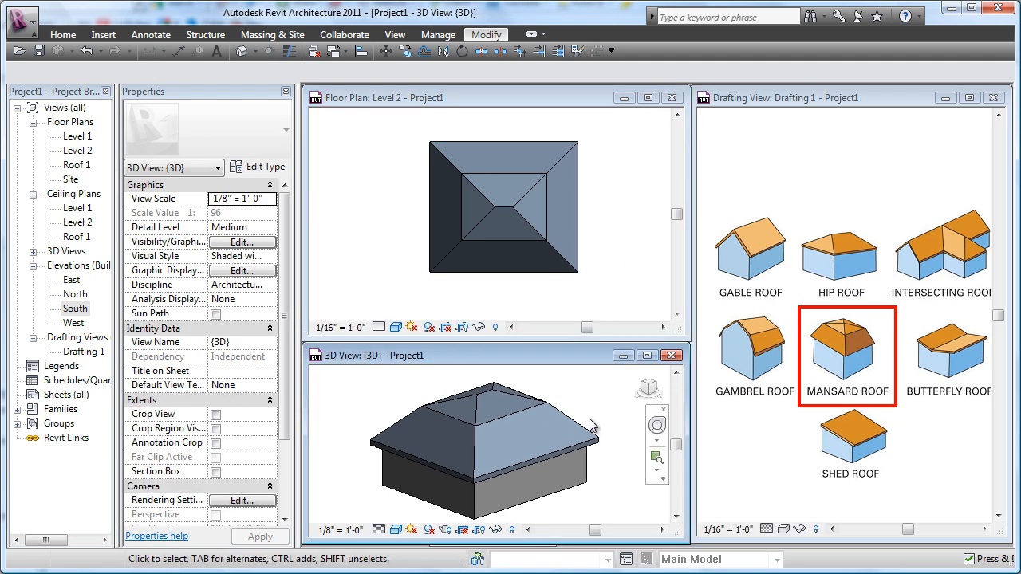
{"action": "left_click", "coordinate": [478, 431]}
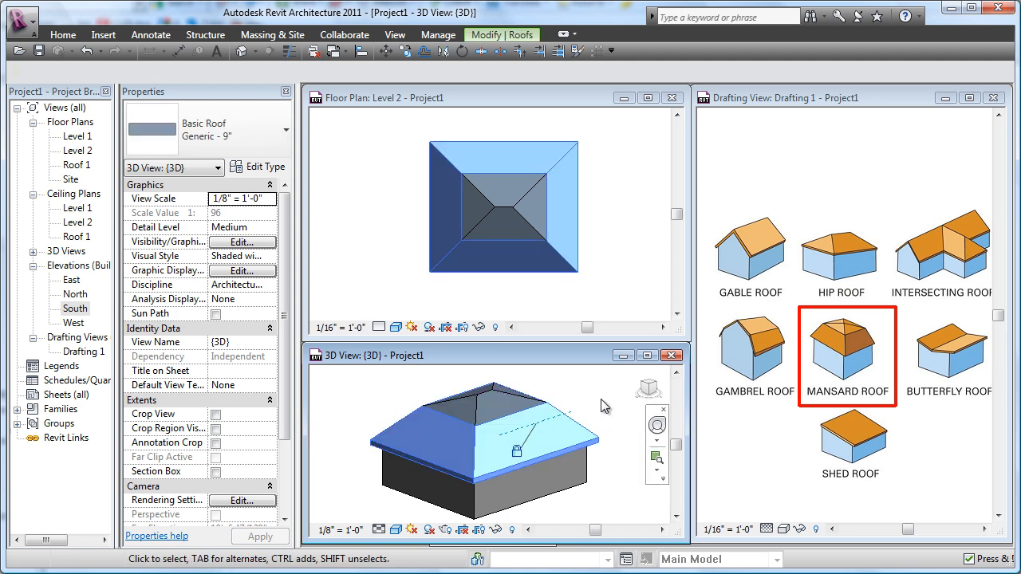
{"action": "left_click", "coordinate": [517, 399]}
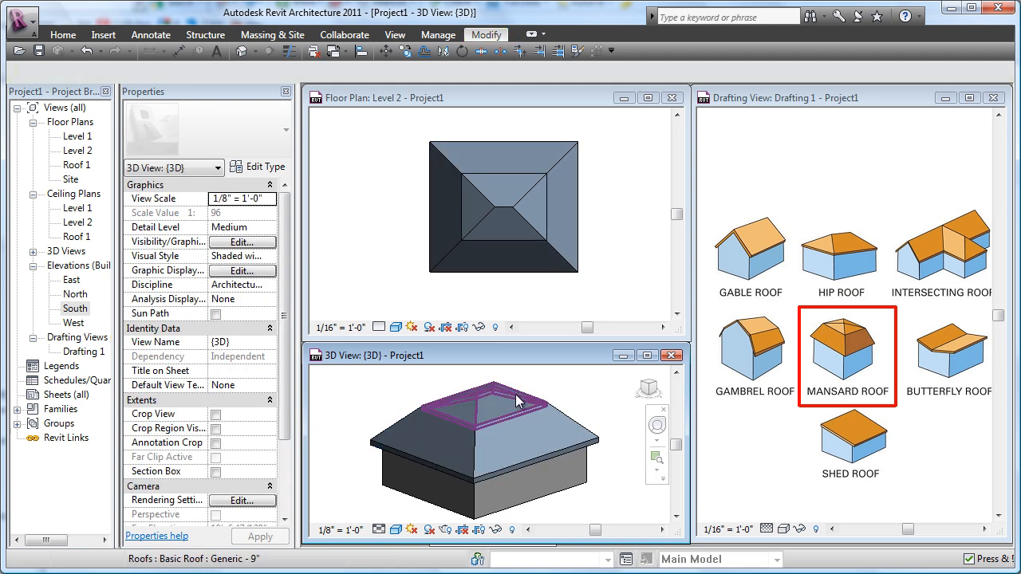